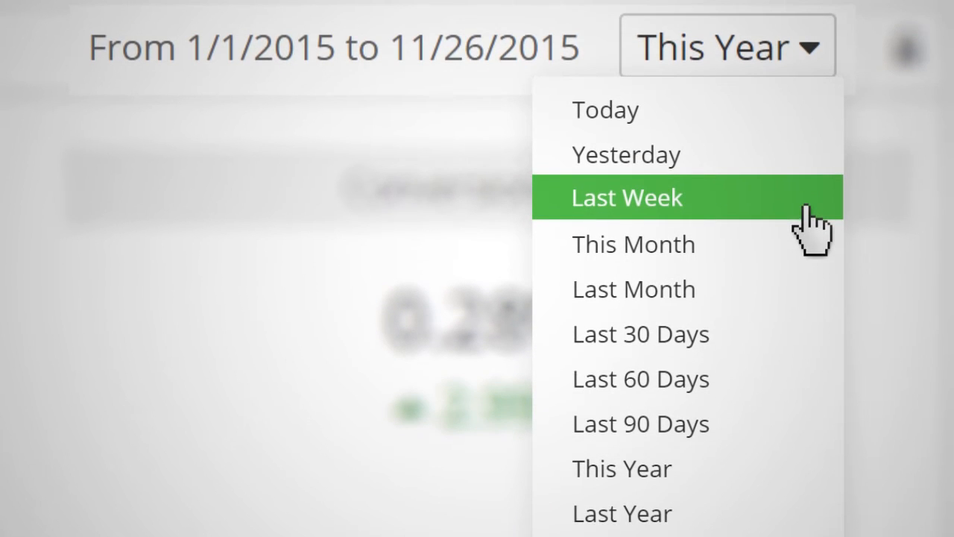
# Scroll the Dashboard down to the Traffic chart, News feed and Support panels
pyautogui.click(626, 197)
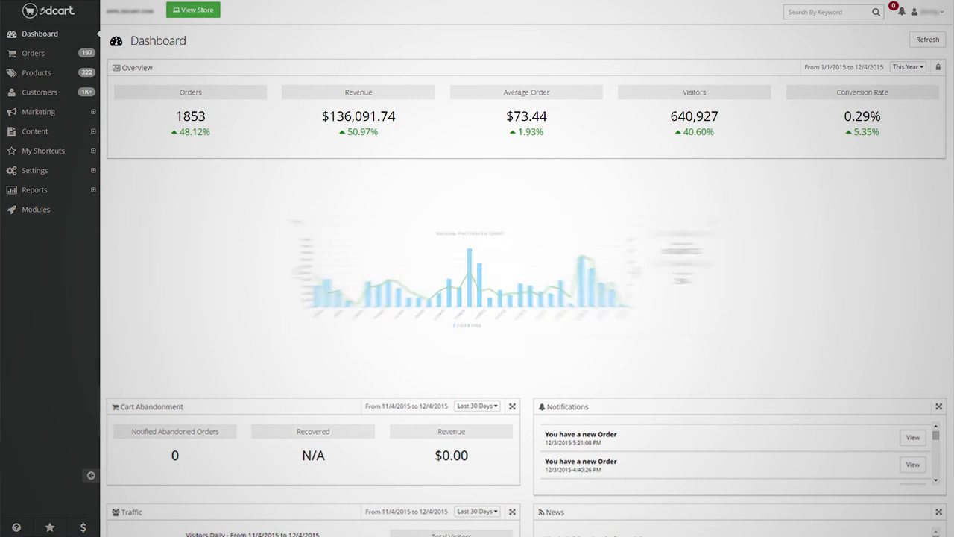
pyautogui.scroll(-3)
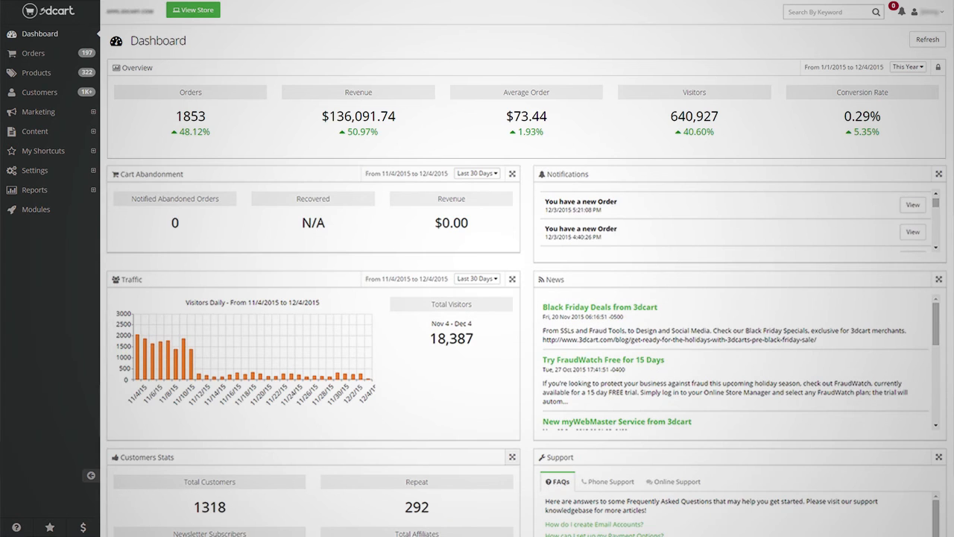
pyautogui.scroll(-3)
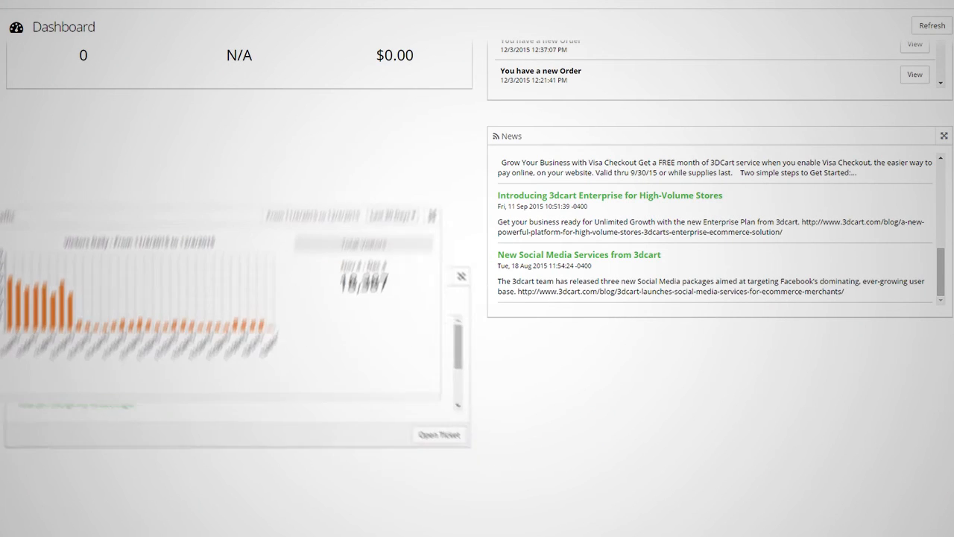